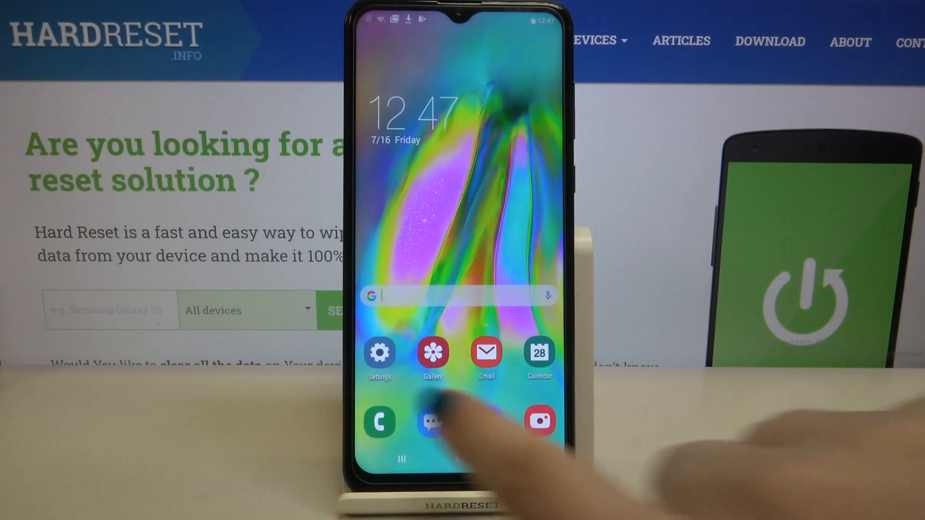
Step: Go from the home screen into Settings and then the Display page
{"action": "left_click", "coordinate": [379, 354]}
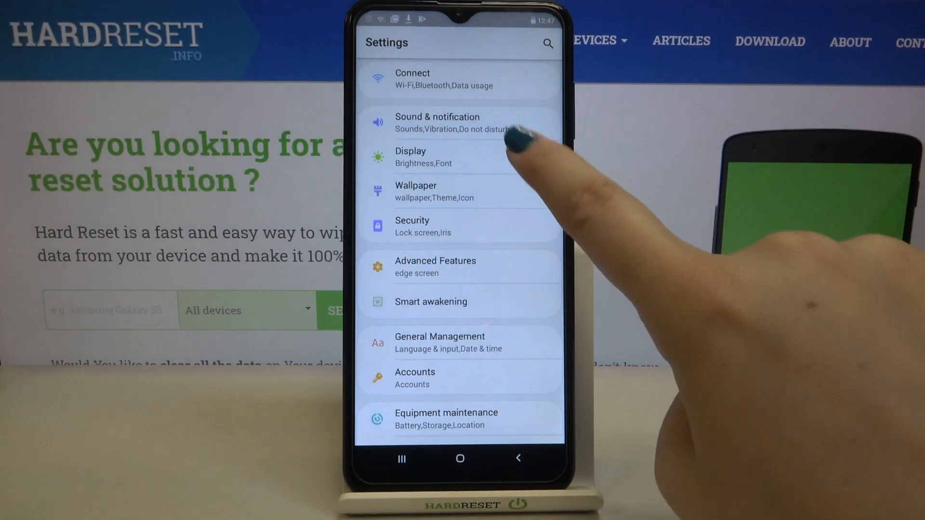
{"action": "left_click", "coordinate": [411, 156]}
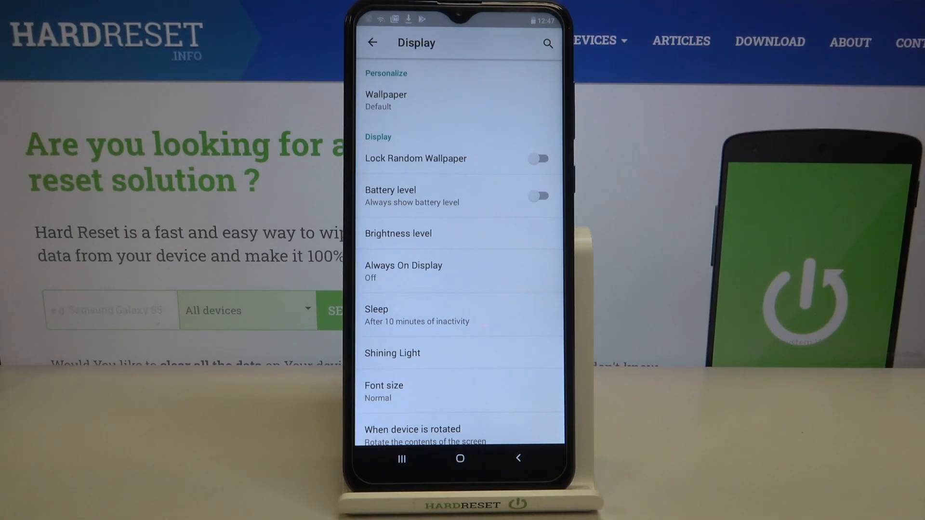
Step: Switch on Battery level so the percentage shows beside the status-bar icon
{"action": "left_click", "coordinate": [537, 196]}
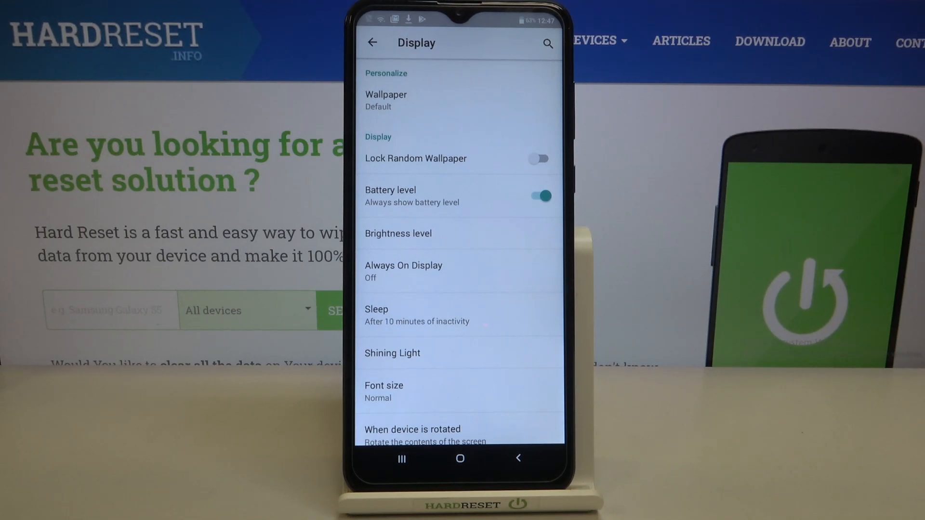
Step: Toggle Battery level off and back on to confirm the percentage display
{"action": "left_click", "coordinate": [538, 195]}
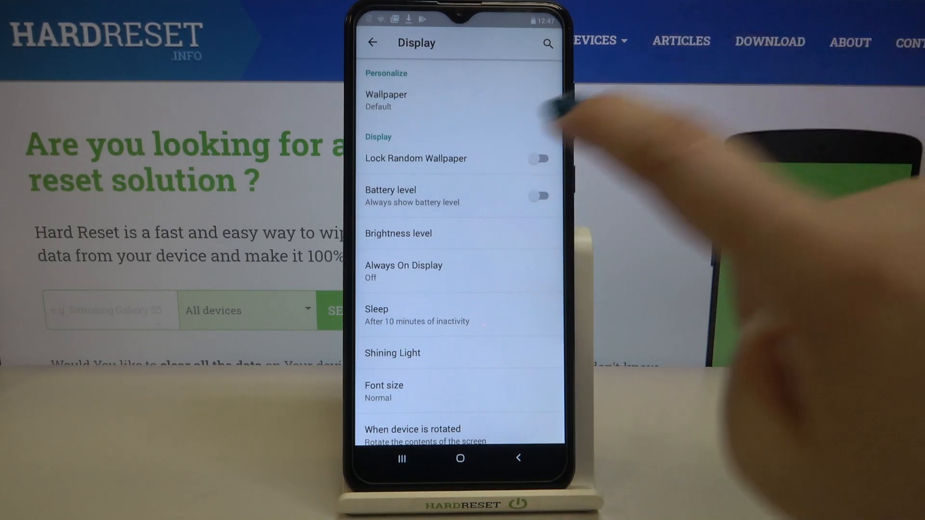
{"action": "left_click", "coordinate": [538, 196]}
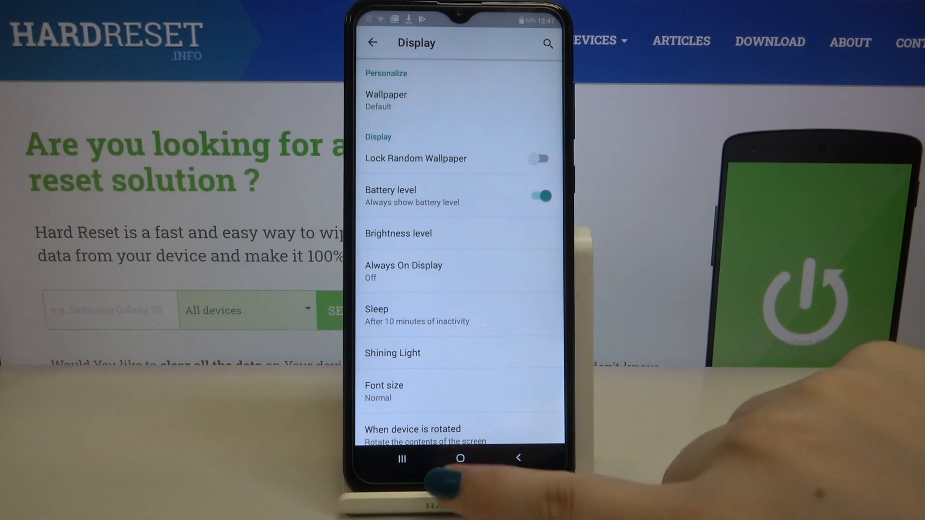